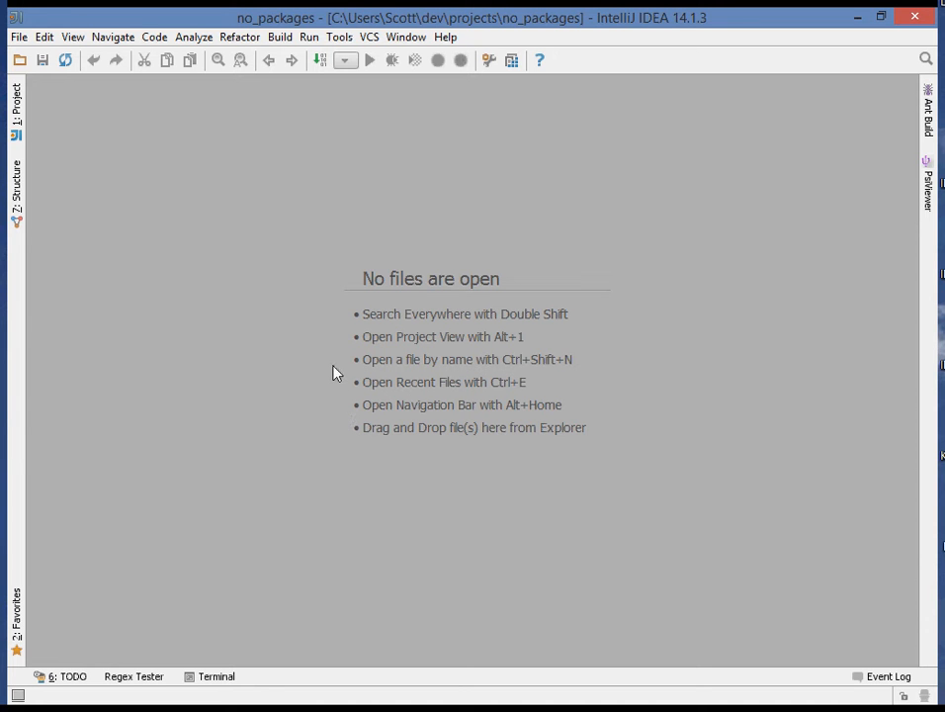
pyautogui.moveTo(336, 356)
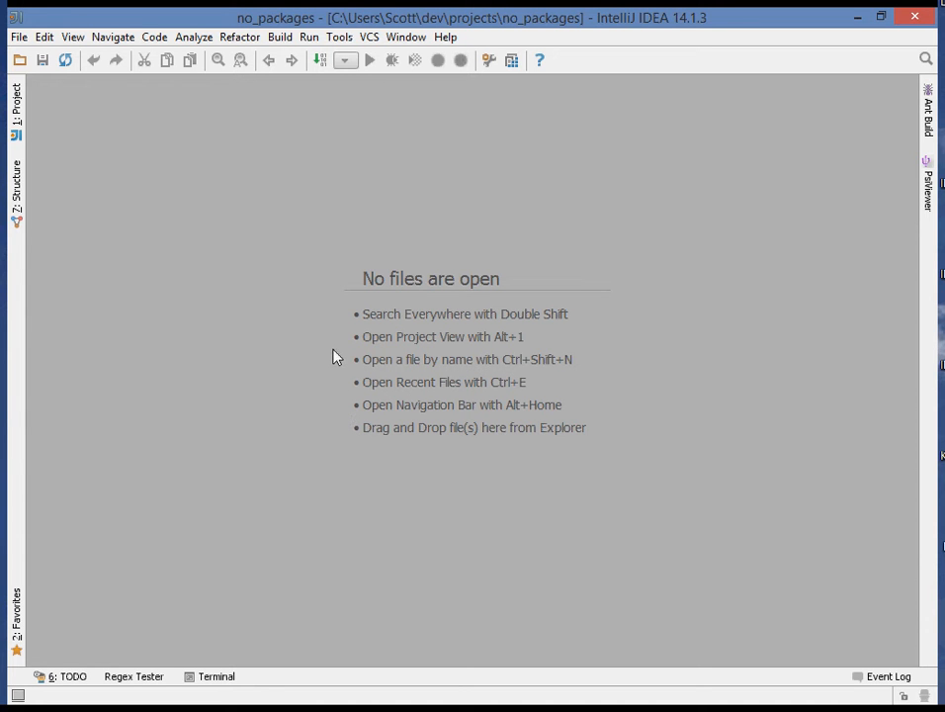
# Bring up the File menu to reach the New Project choices
pyautogui.click(12, 35)
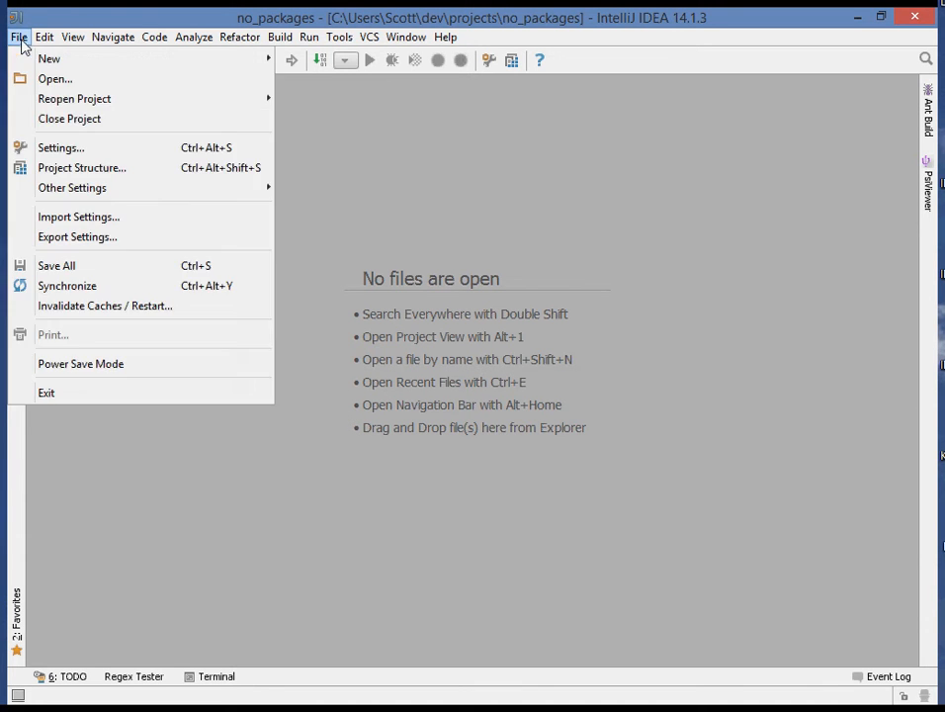
pyautogui.moveTo(49, 55)
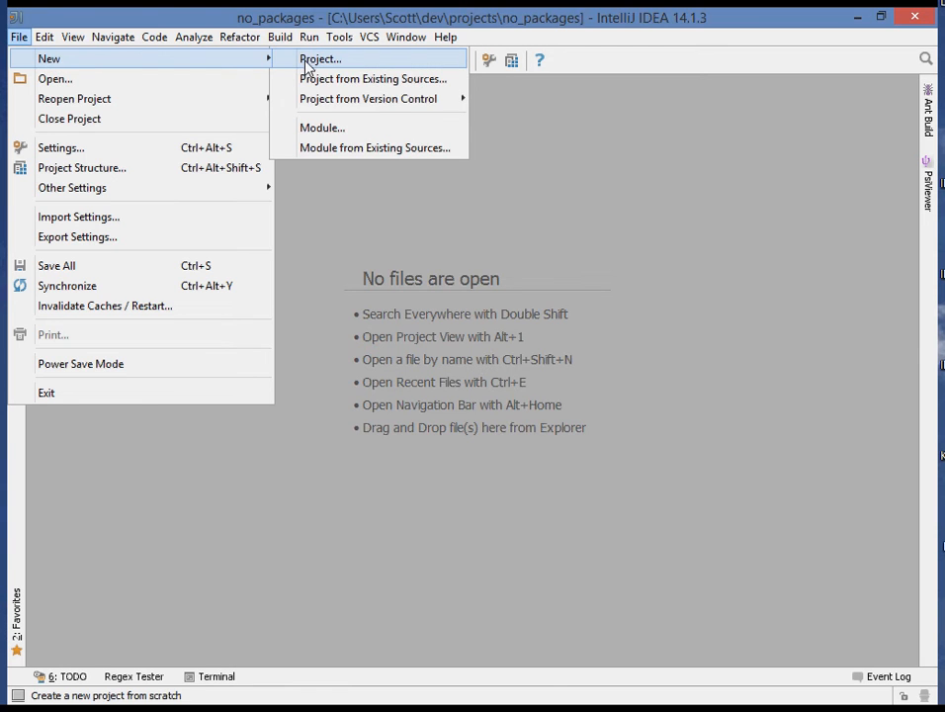
pyautogui.click(316, 59)
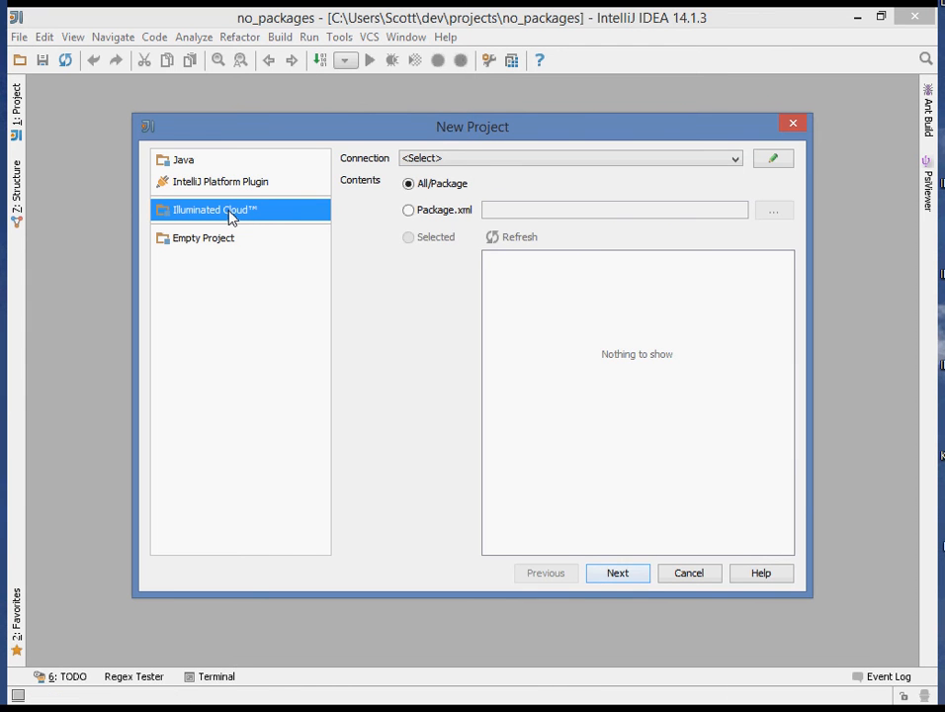
pyautogui.moveTo(245, 219)
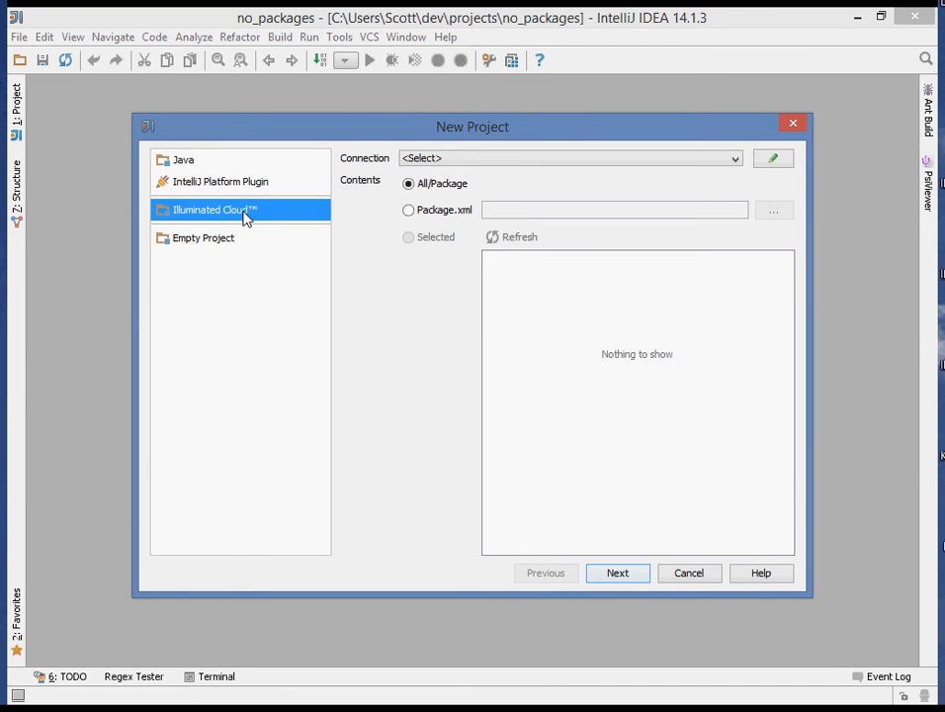
pyautogui.click(617, 573)
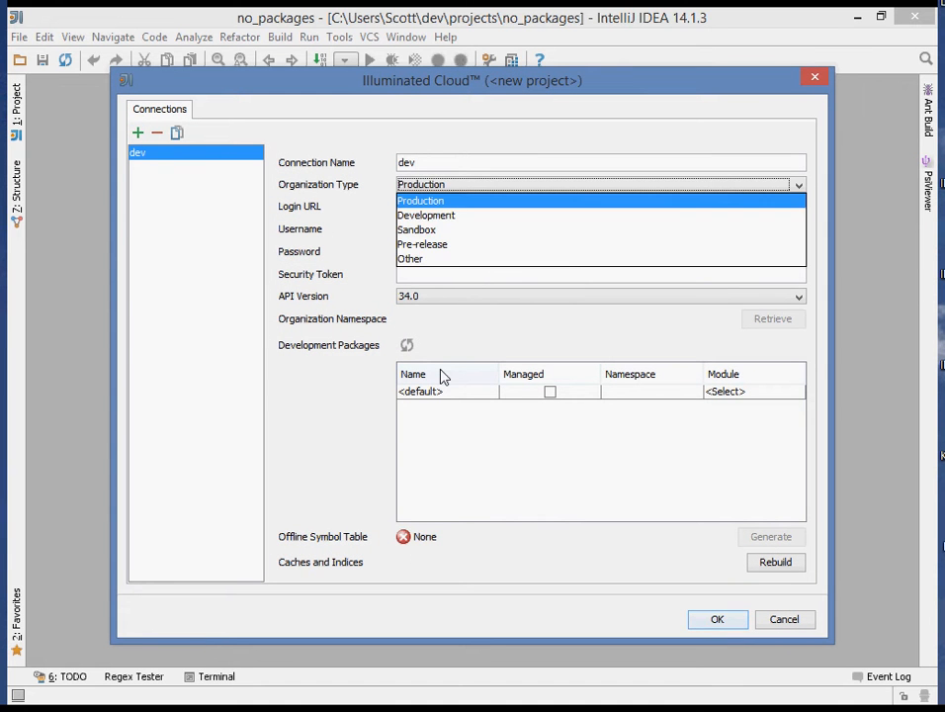
pyautogui.click(425, 214)
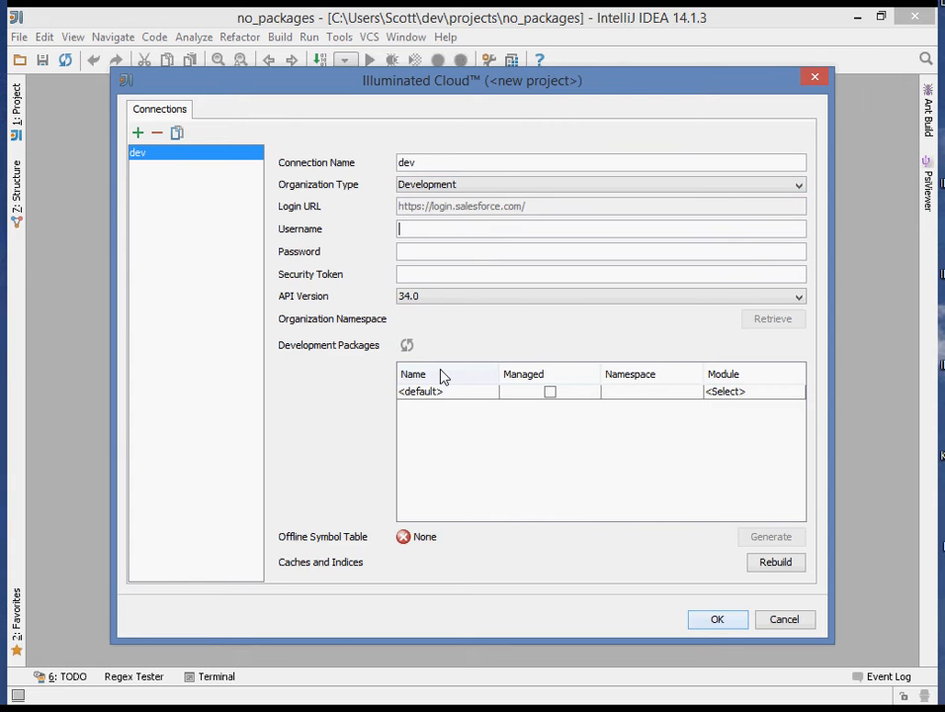
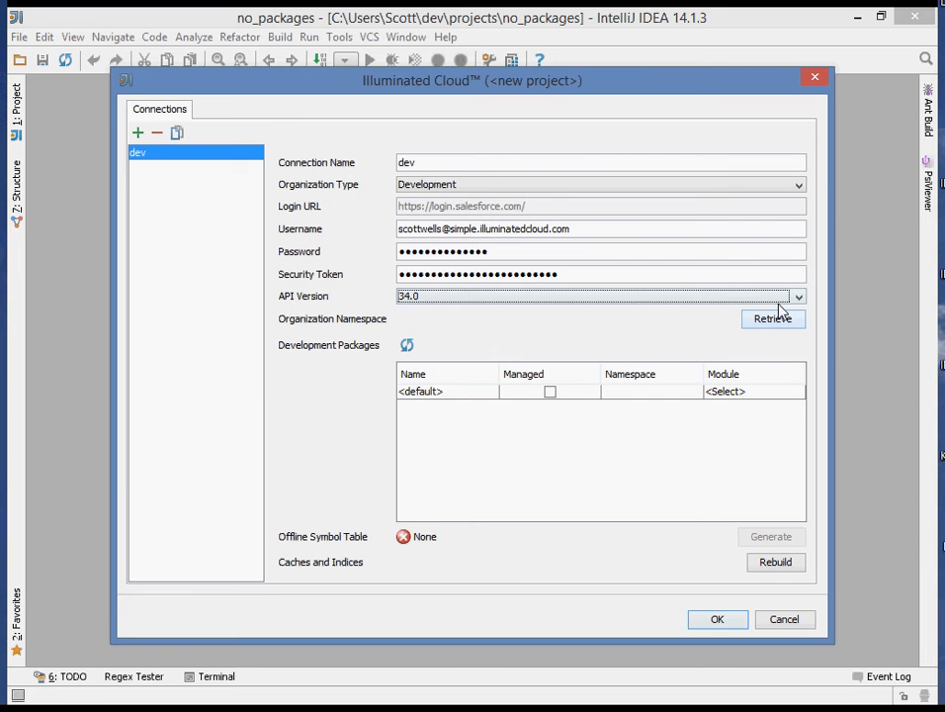
pyautogui.click(770, 318)
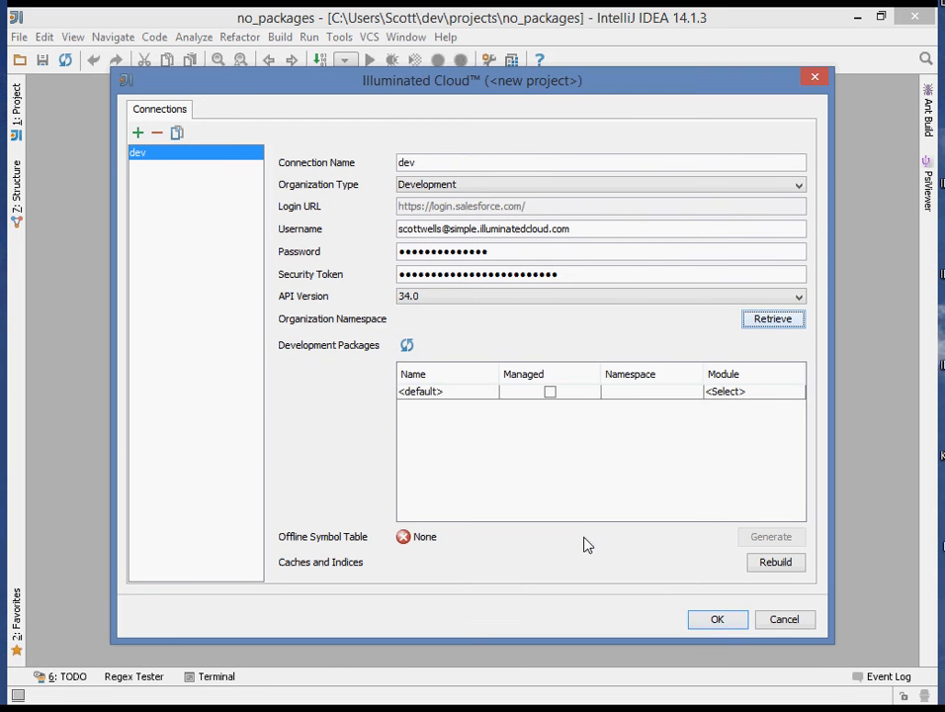
# Save the dev connection, choose to retrieve only selected metadata types, and advance to project naming
pyautogui.click(719, 619)
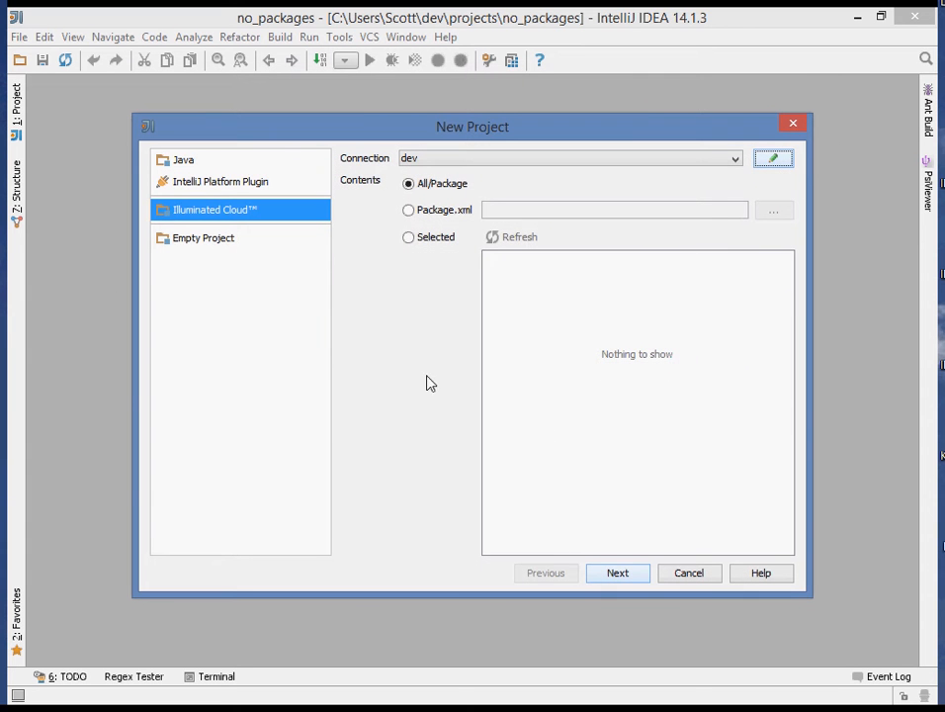
pyautogui.moveTo(435, 363)
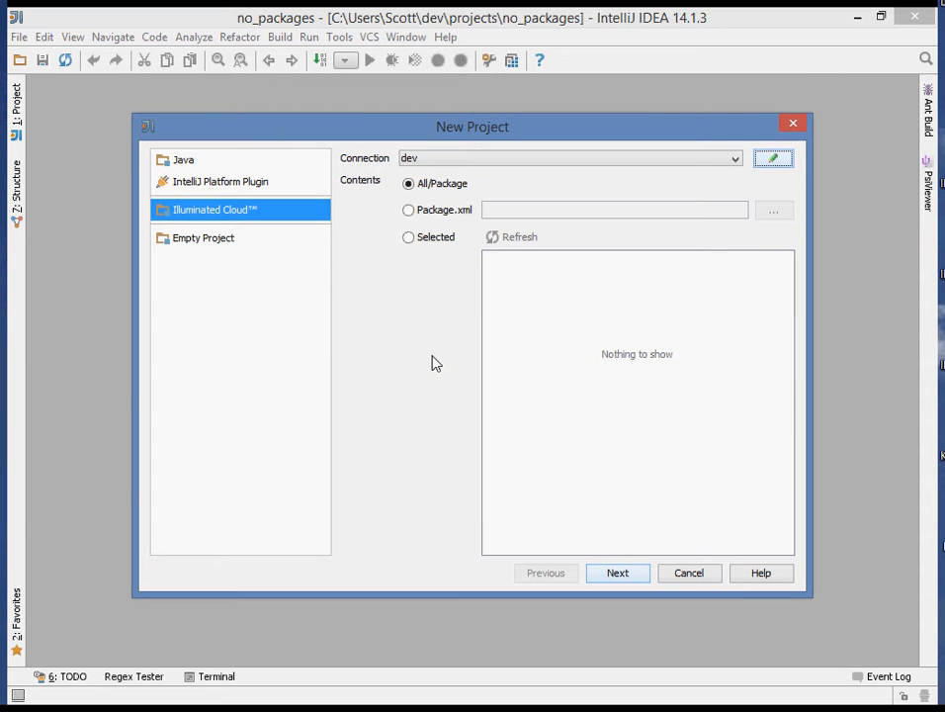
pyautogui.click(407, 237)
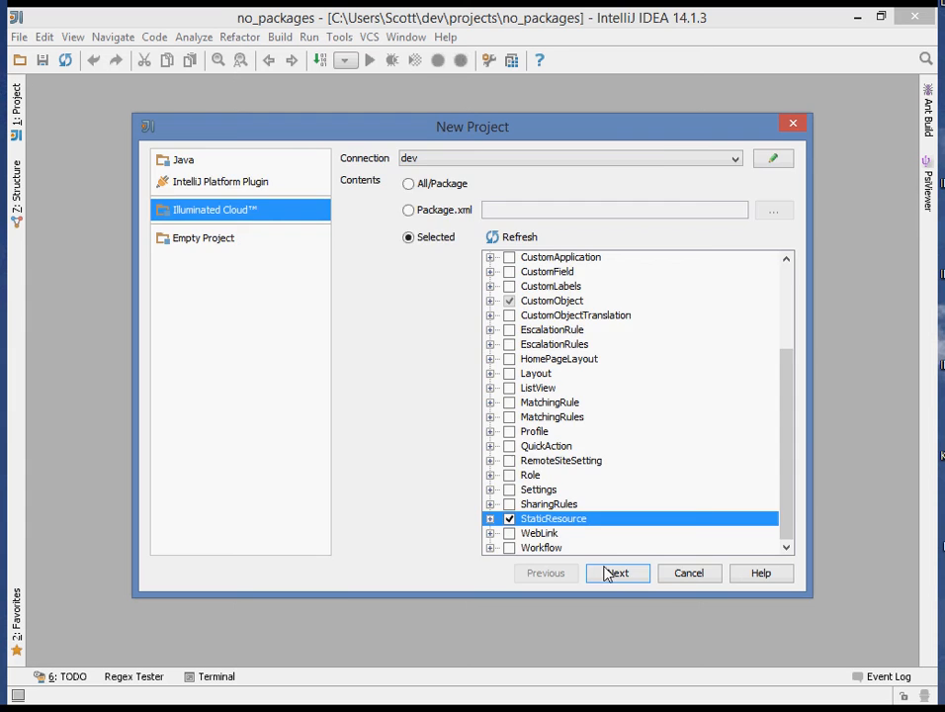
pyautogui.click(617, 574)
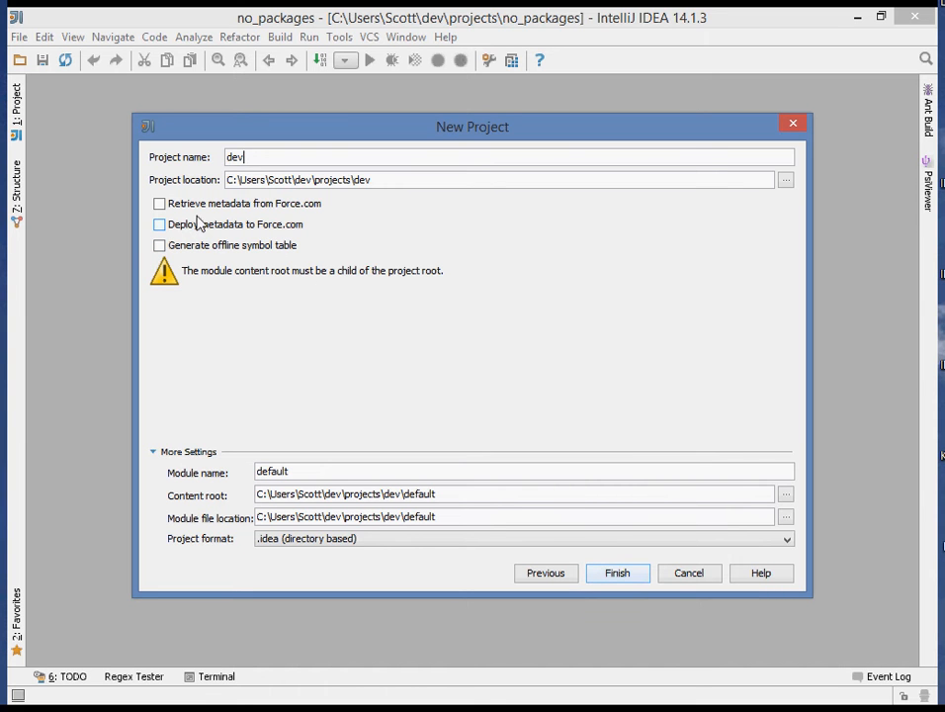
pyautogui.moveTo(308, 207)
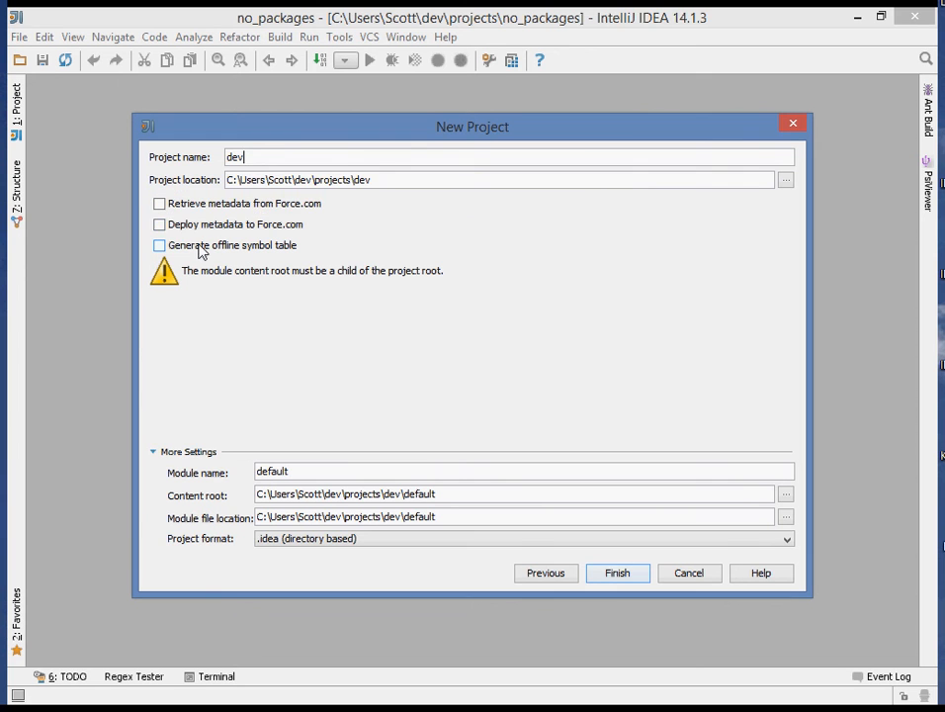
# Finish the dev project with Force.com metadata retrieval and offline symbol table enabled, creating the missing module directory
pyautogui.click(158, 203)
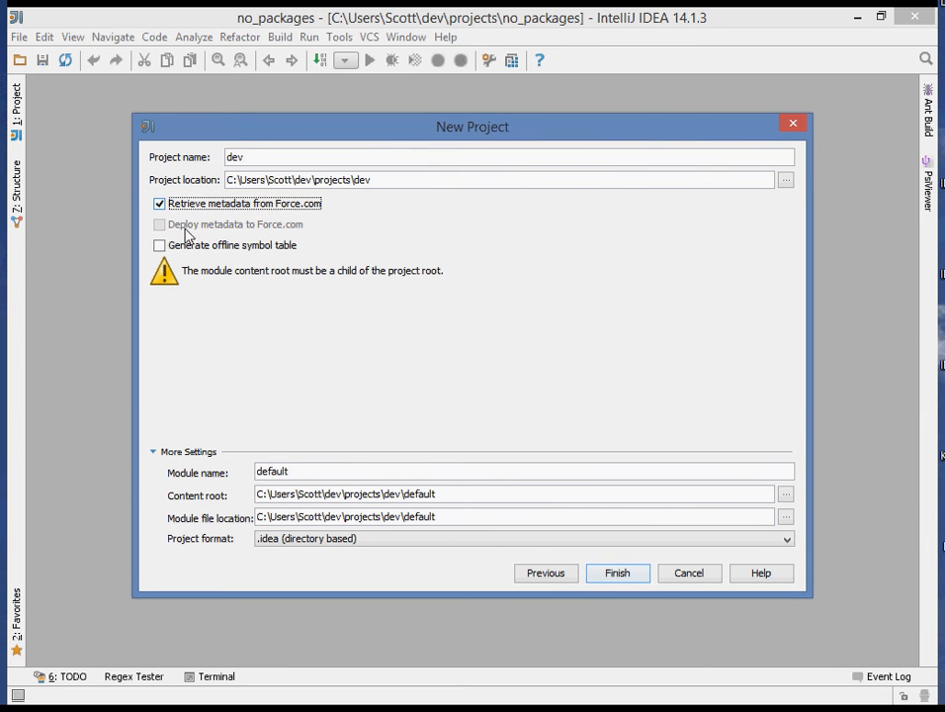
pyautogui.click(158, 246)
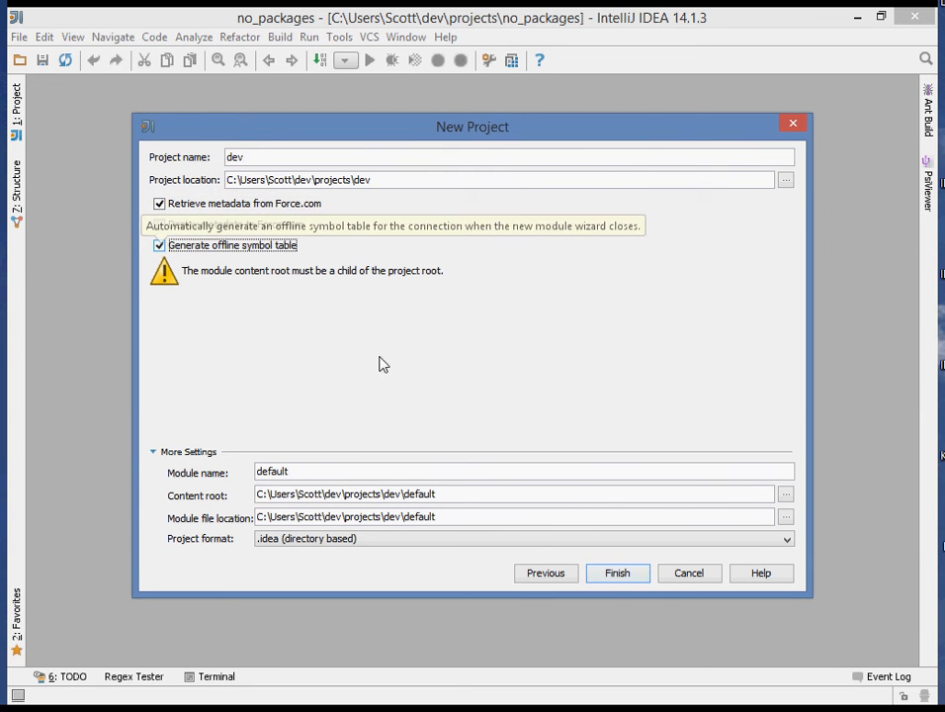
pyautogui.click(616, 573)
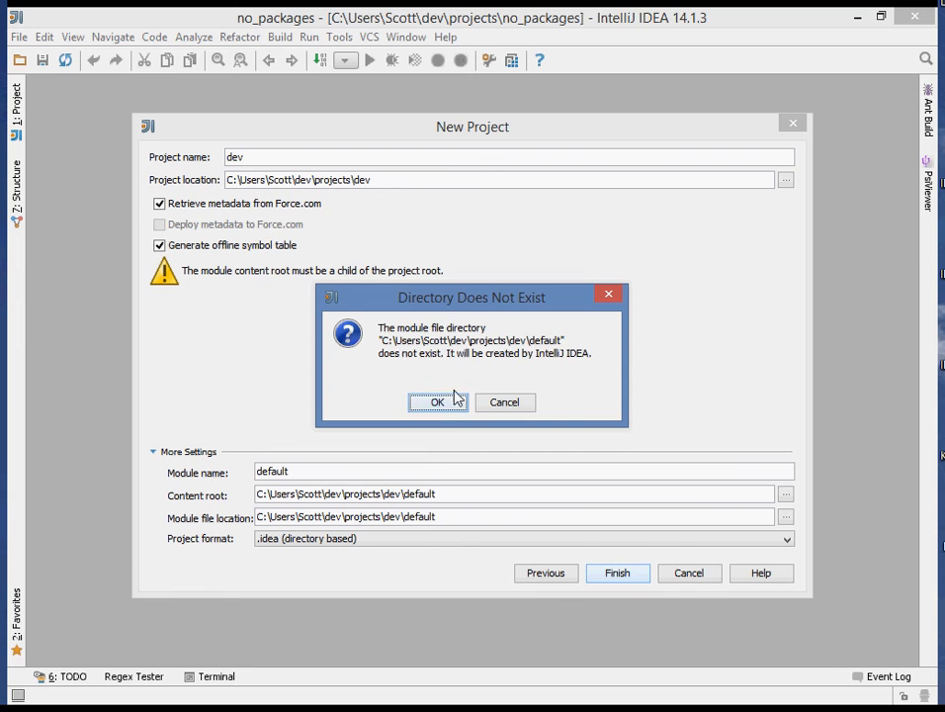
pyautogui.click(438, 402)
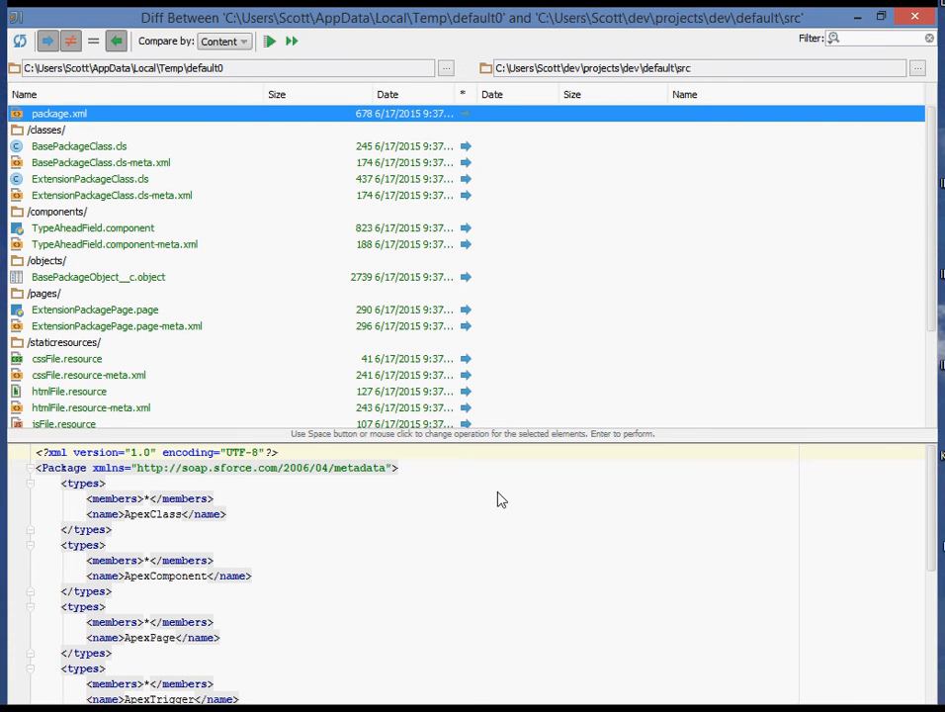
pyautogui.moveTo(650, 210)
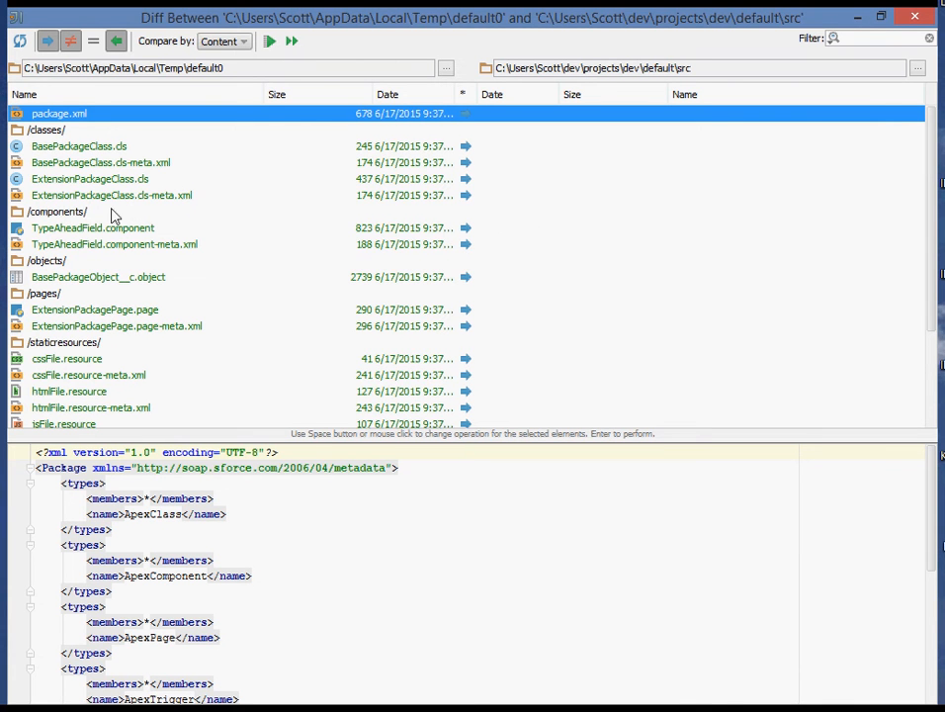
pyautogui.moveTo(281, 172)
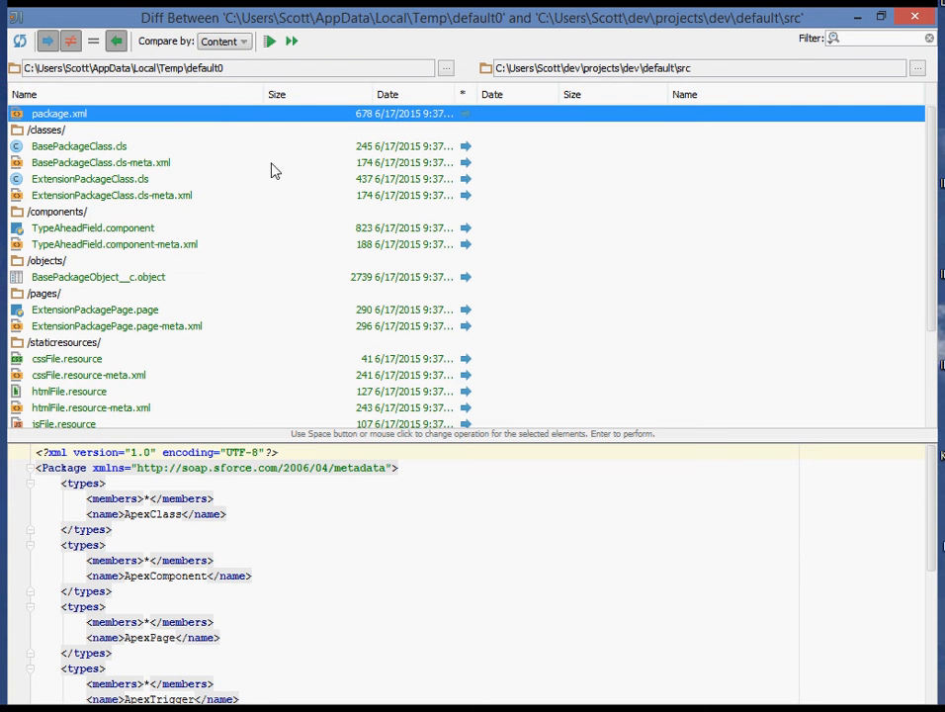
pyautogui.moveTo(265, 201)
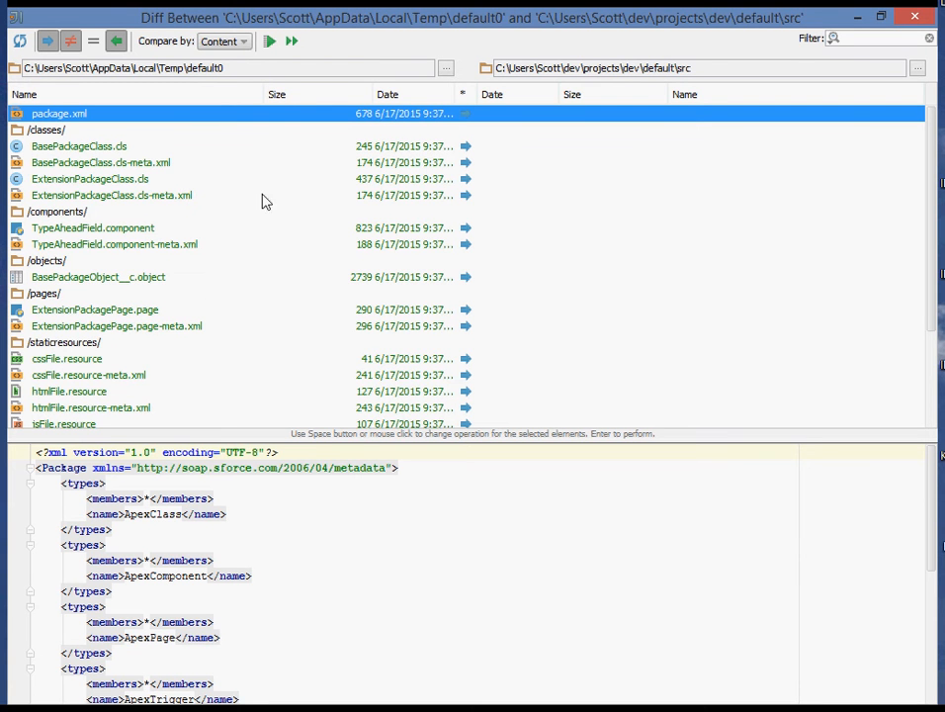
# Review the retrieved files such as BasePackageClass.cls against the project src folder in the Diff window
pyautogui.click(293, 43)
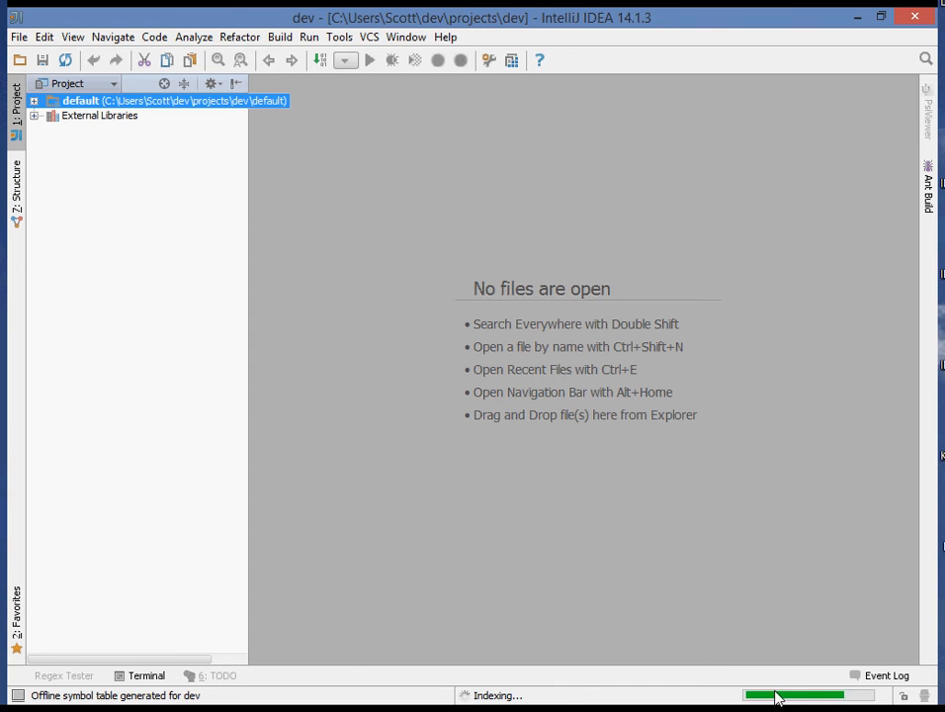
pyautogui.moveTo(455, 502)
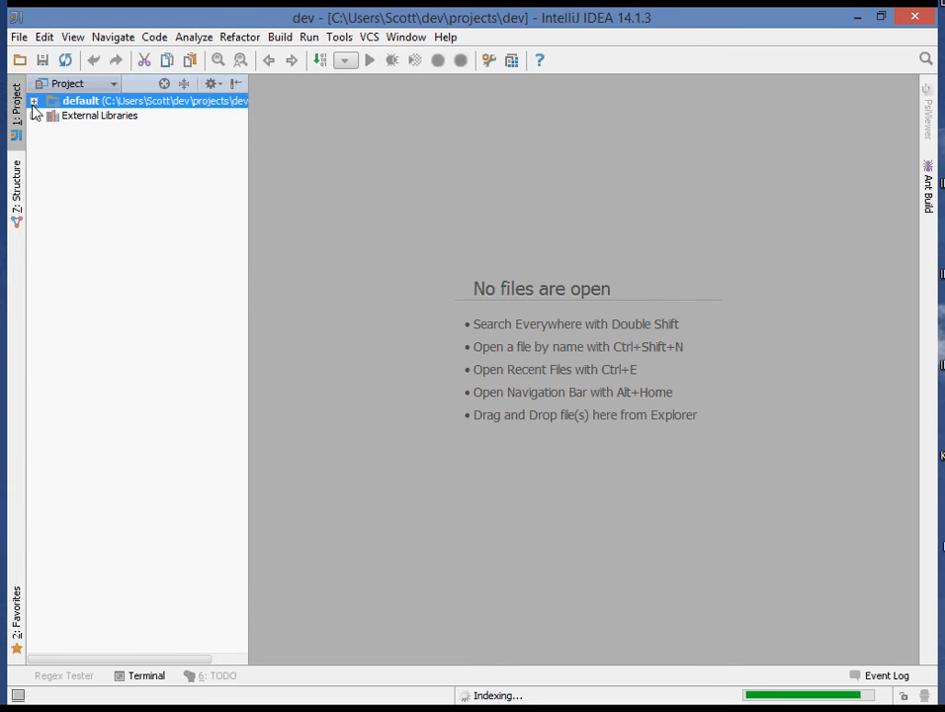
# Expand default > src with classes, objects, pages, staticresources and triggers folders, then view package.xml
pyautogui.click(43, 103)
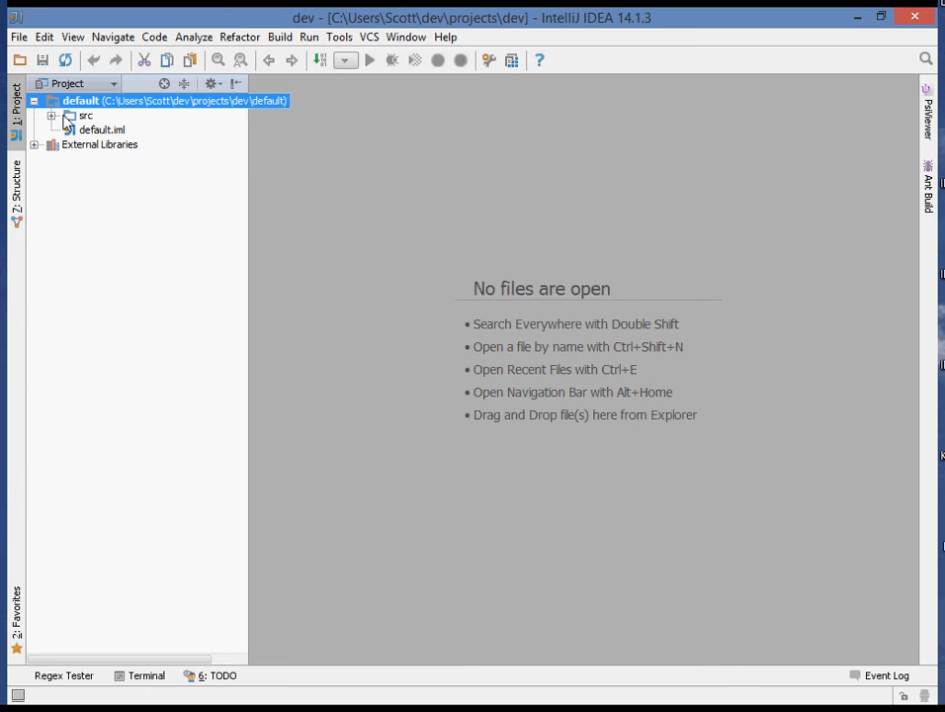
pyautogui.click(64, 121)
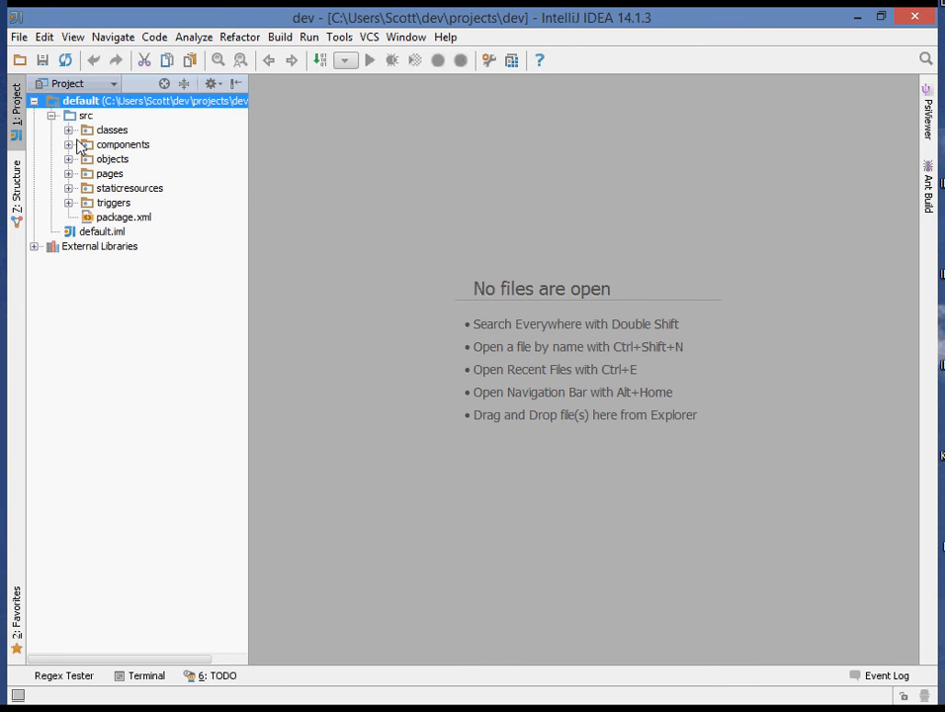
pyautogui.click(75, 131)
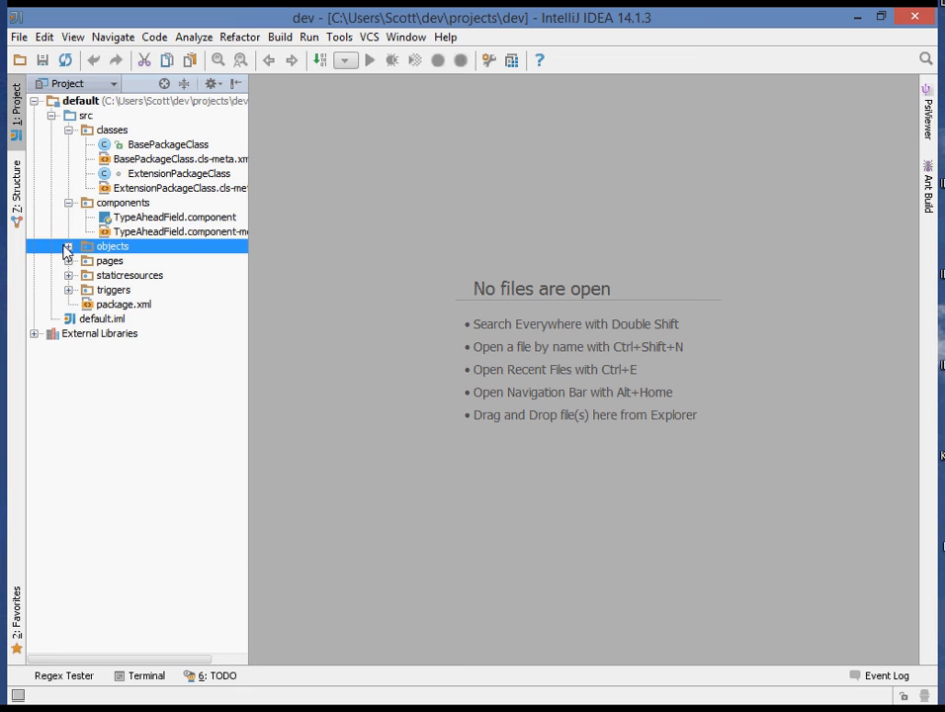
pyautogui.click(67, 245)
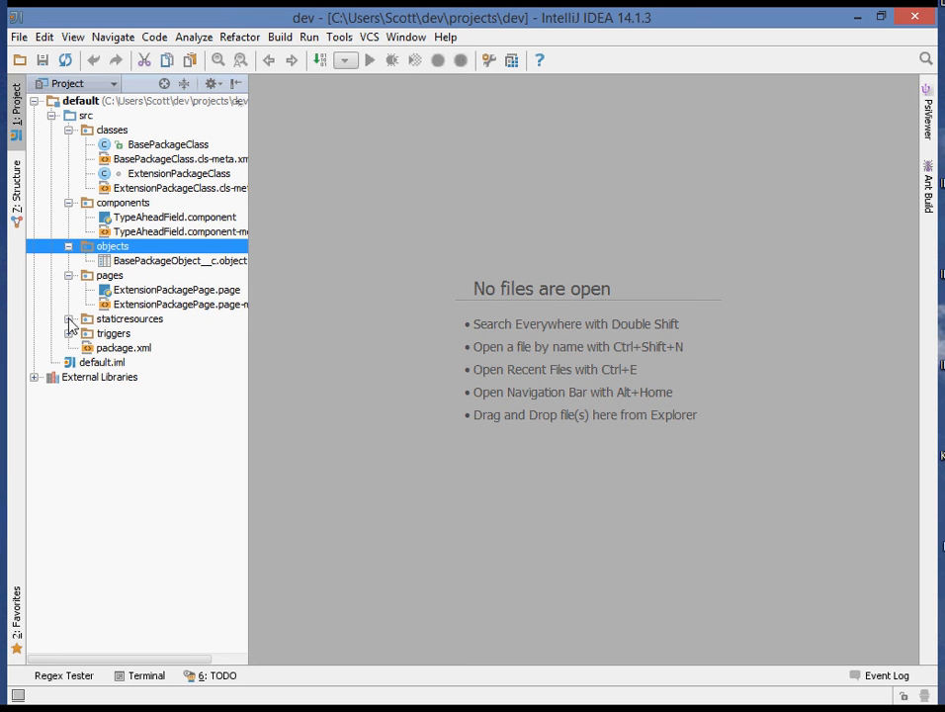
pyautogui.click(71, 322)
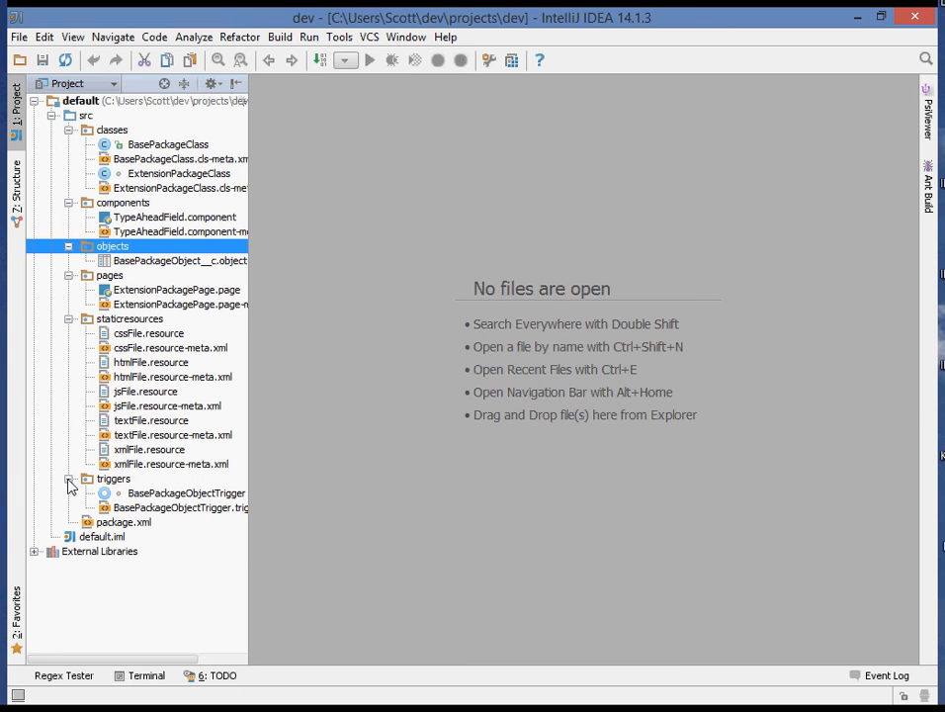
pyautogui.doubleClick(123, 521)
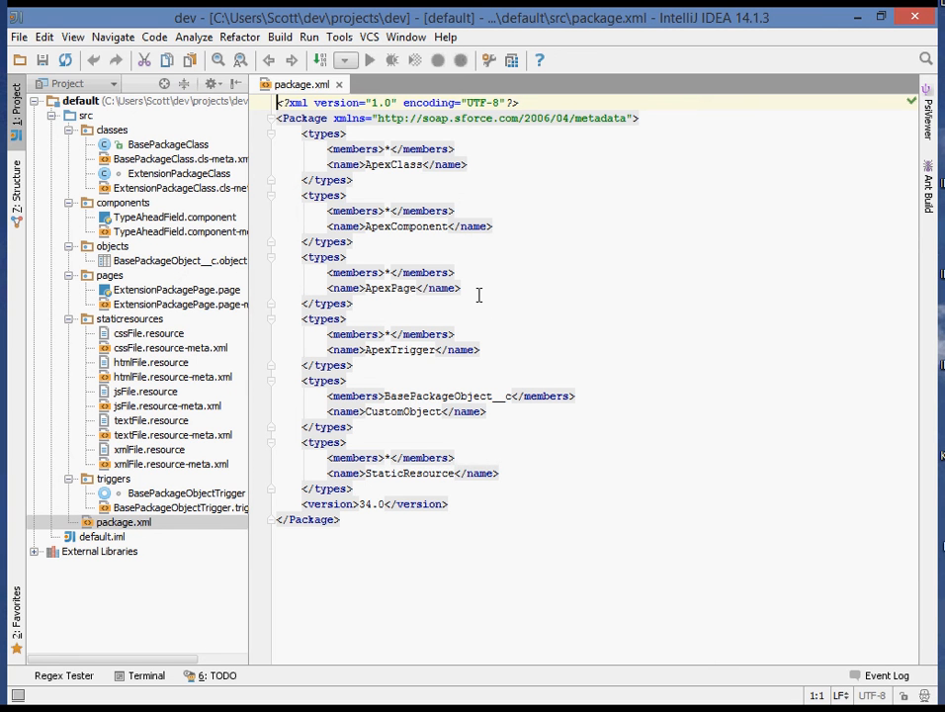
pyautogui.moveTo(483, 439)
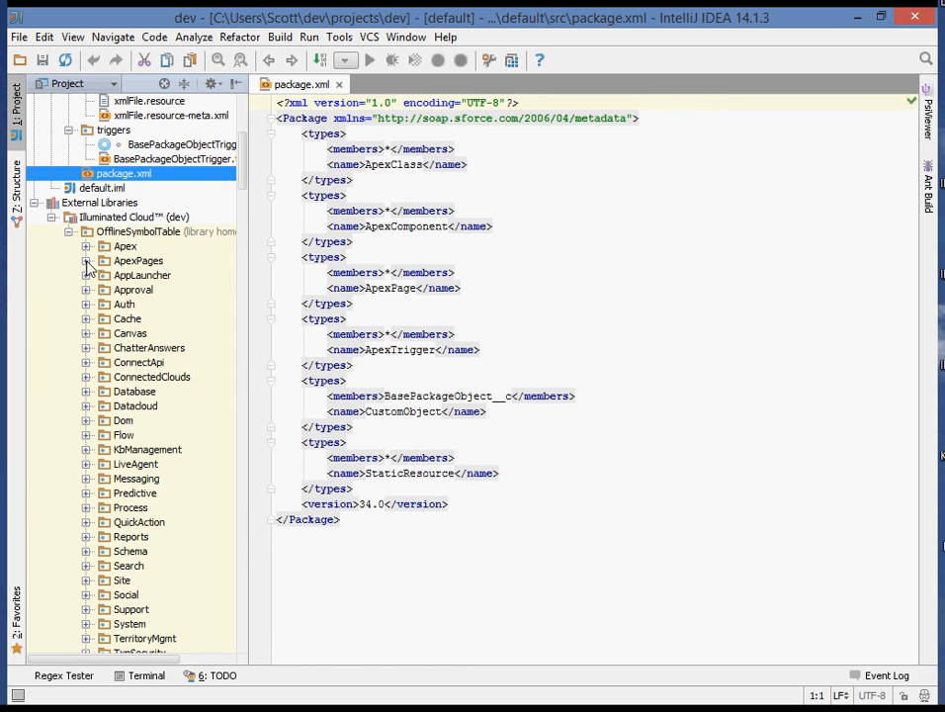
# Expand the ApexPages and System namespaces in the OfflineSymbolTable library and browse their classes
pyautogui.click(87, 261)
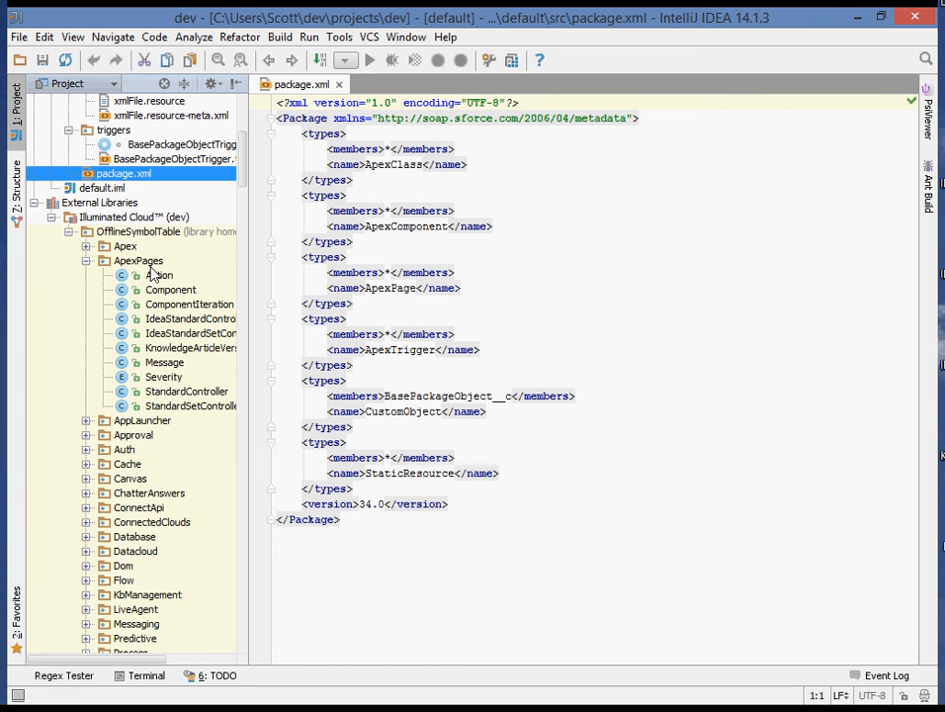
pyautogui.scroll(-3)
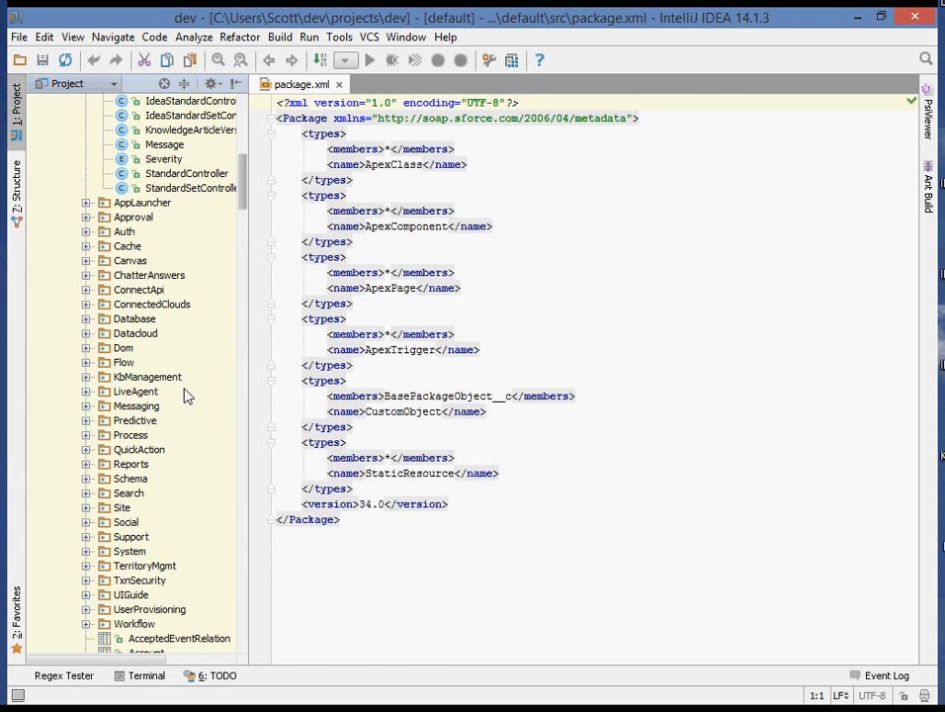
pyautogui.scroll(-3)
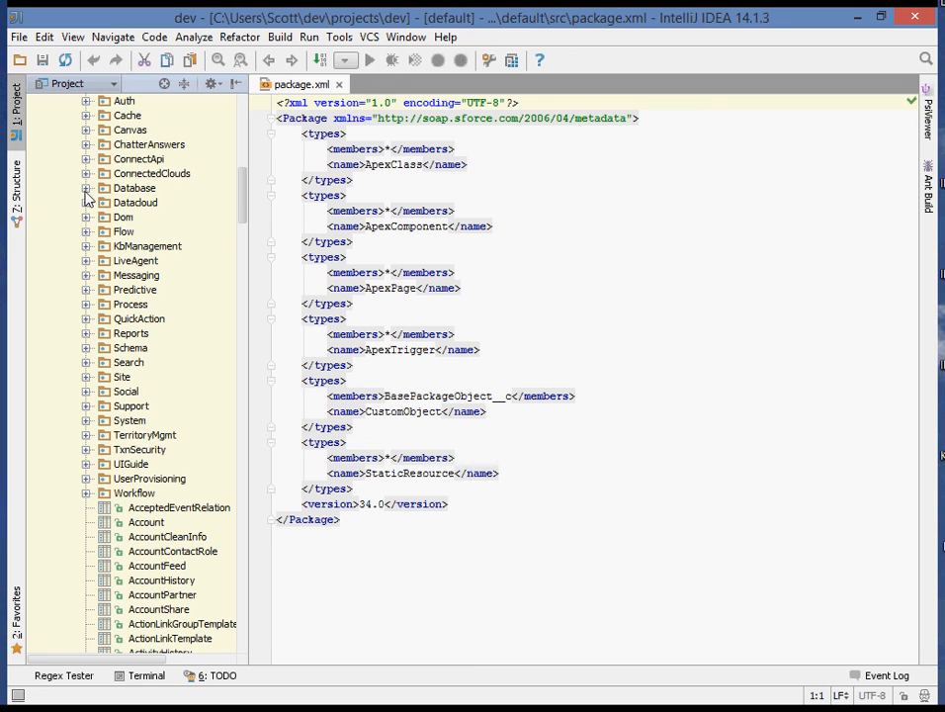
pyautogui.click(87, 188)
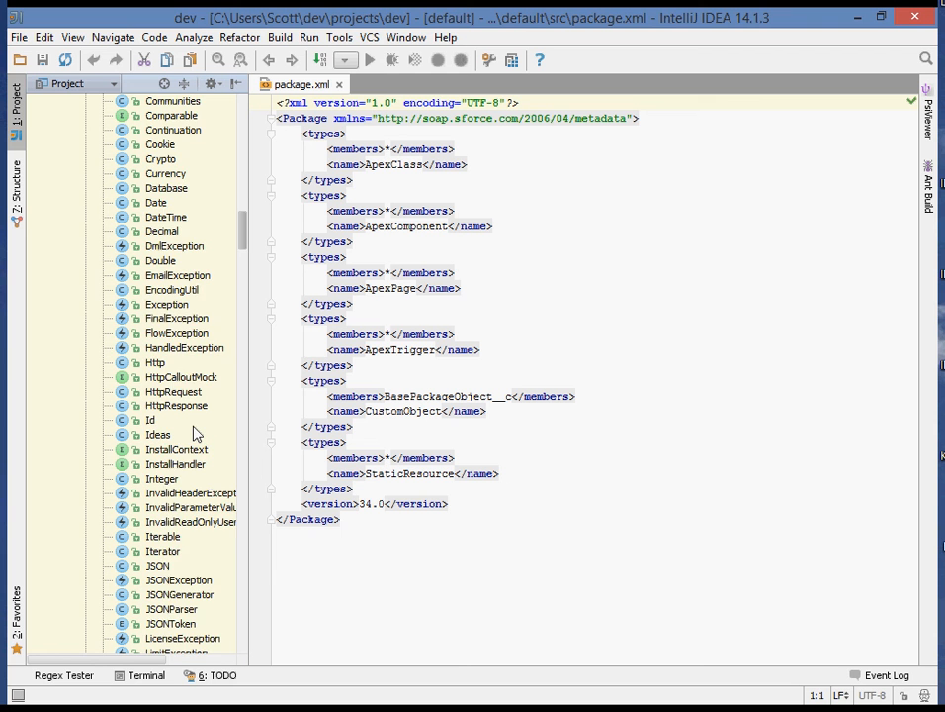
pyautogui.scroll(-3)
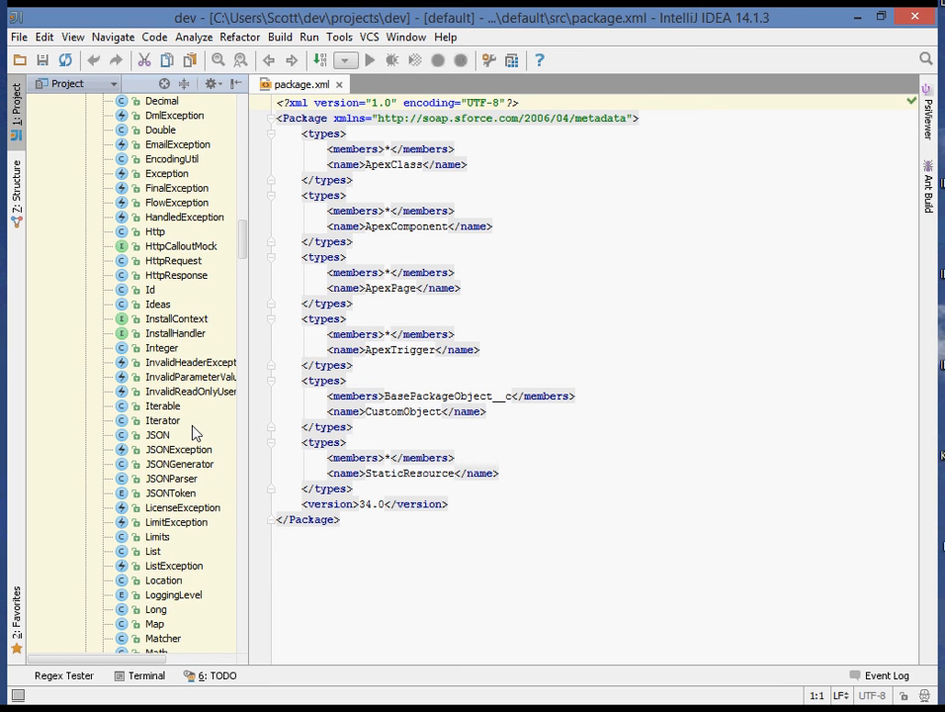
pyautogui.scroll(-3)
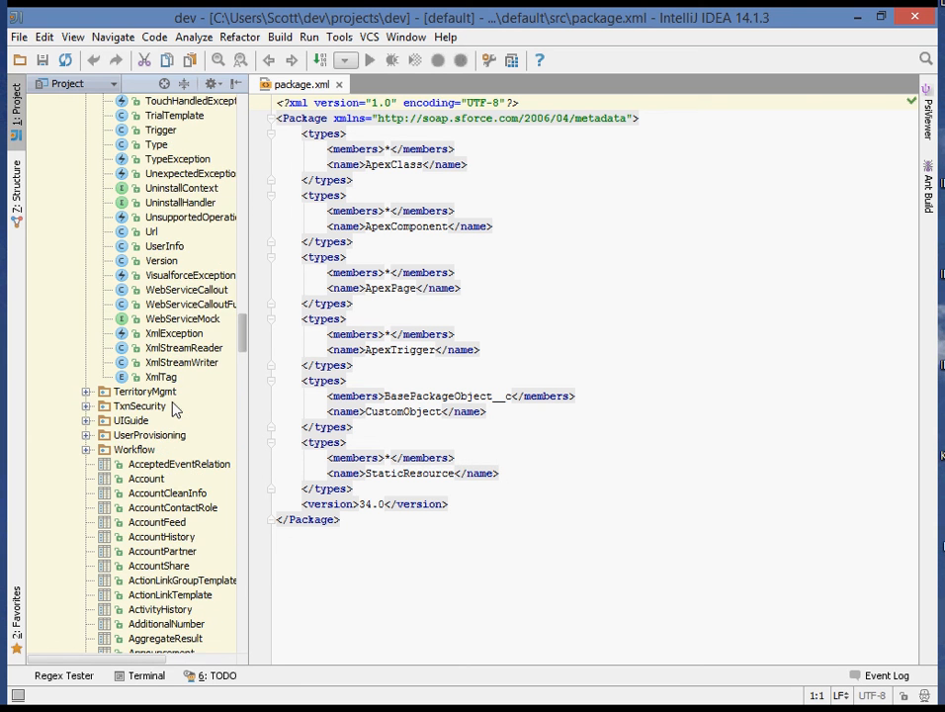
pyautogui.scroll(-3)
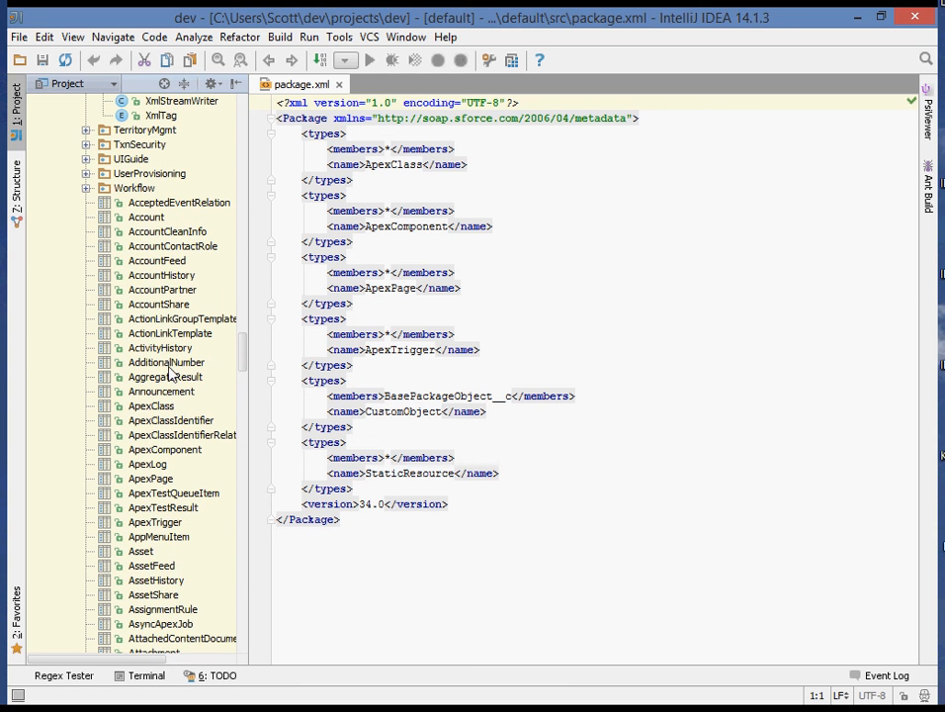
# View the generated ApexClass.cls stub with its global fields
pyautogui.doubleClick(150, 405)
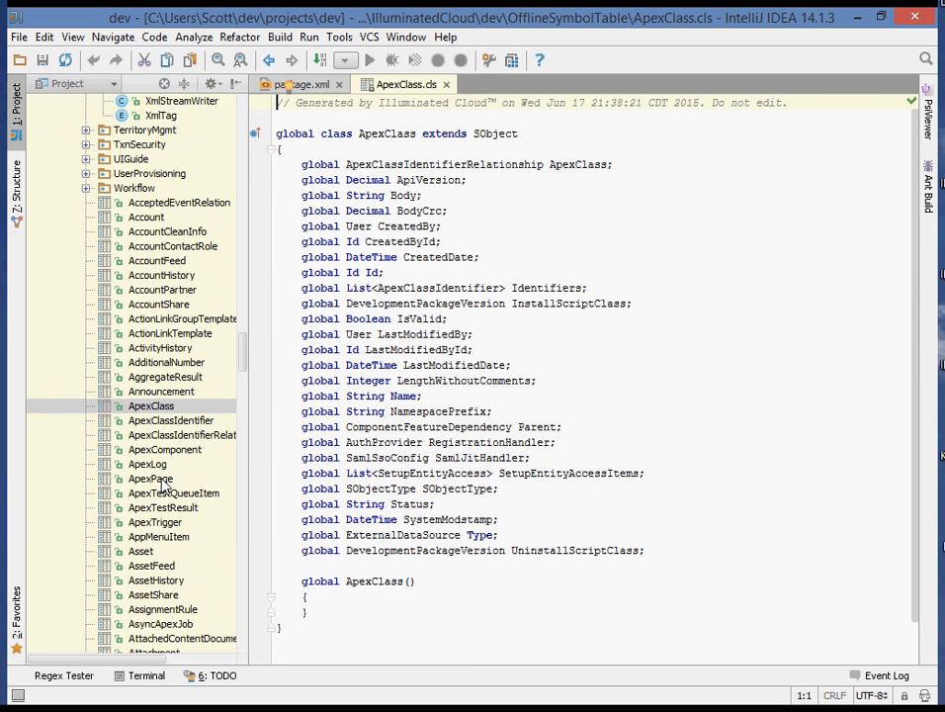
pyautogui.scroll(-3)
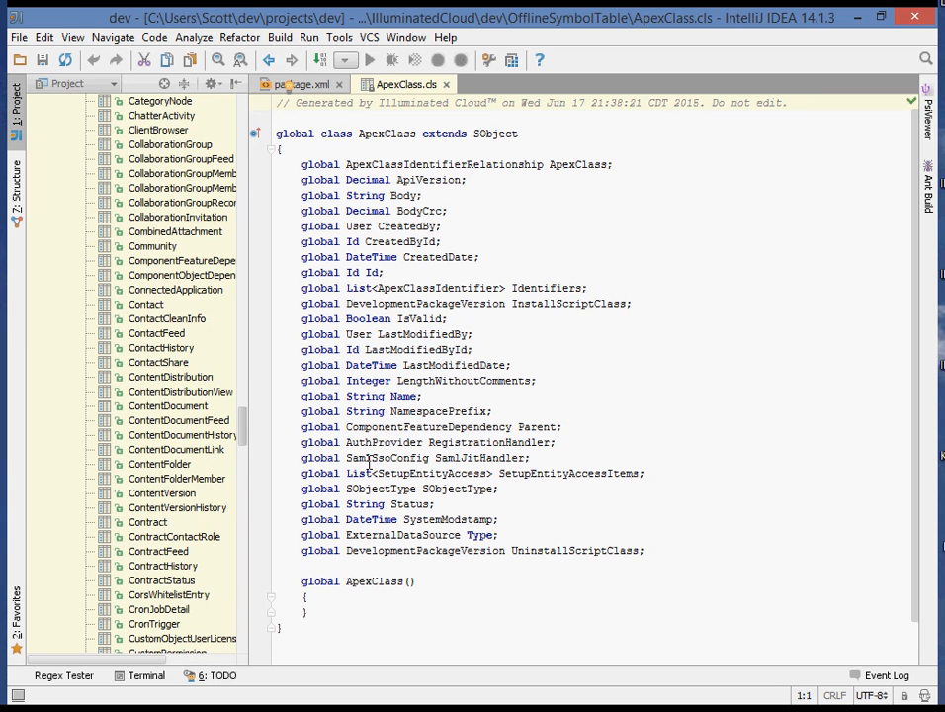
pyautogui.moveTo(469, 443)
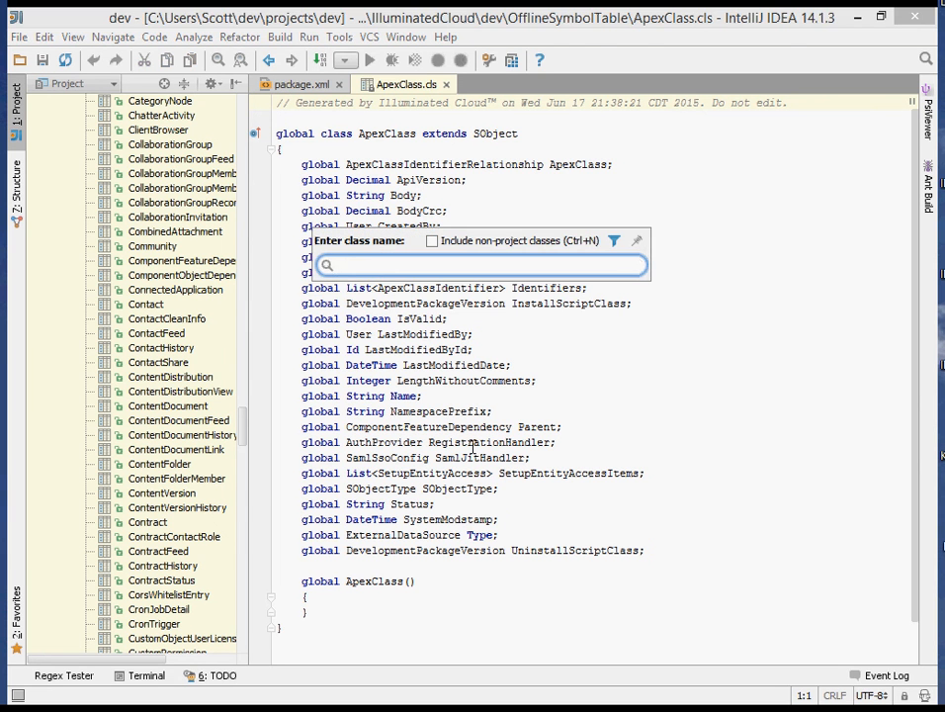
# Find the class by 'BPC' via Navigate to Class and open BasePackageClass.cls
pyautogui.write('BPC')
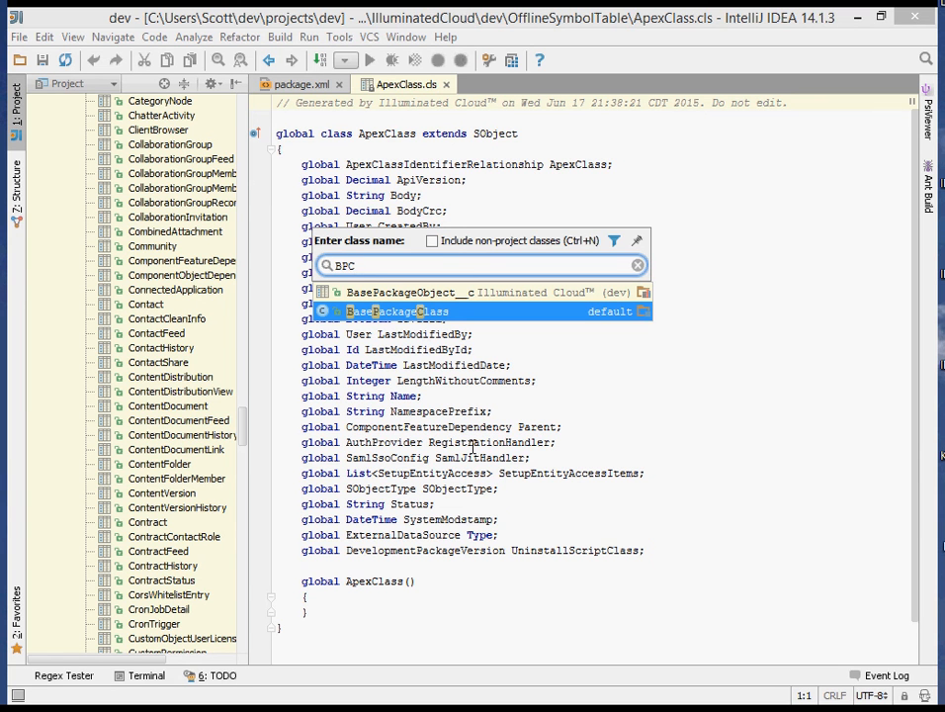
pyautogui.click(399, 313)
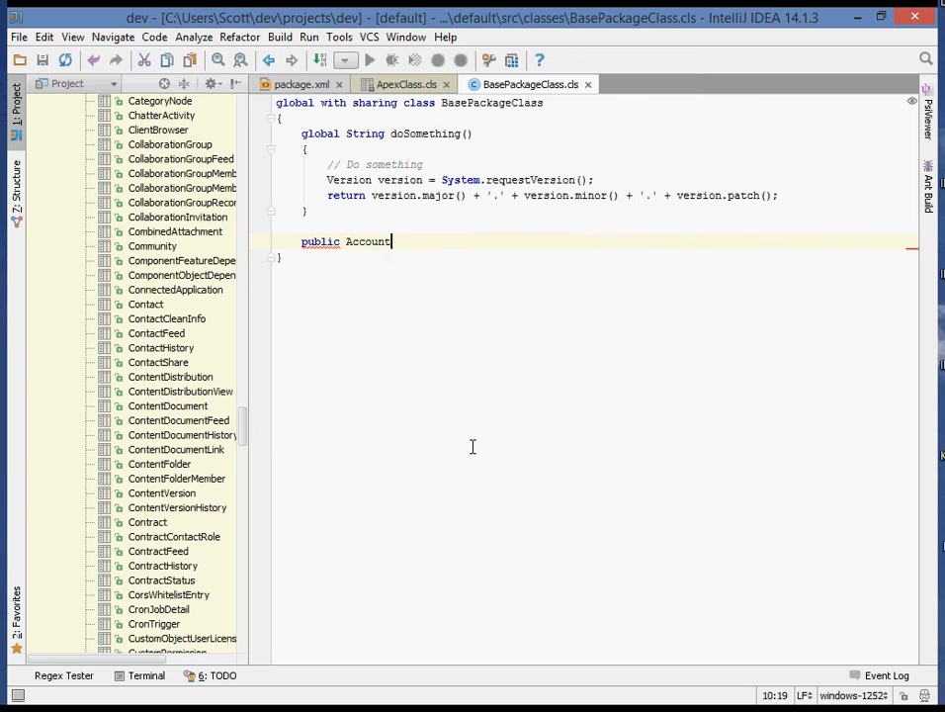
# Extend the new member to read public Account[] getAccounts below doSomething()
pyautogui.write('[] getAccounts')
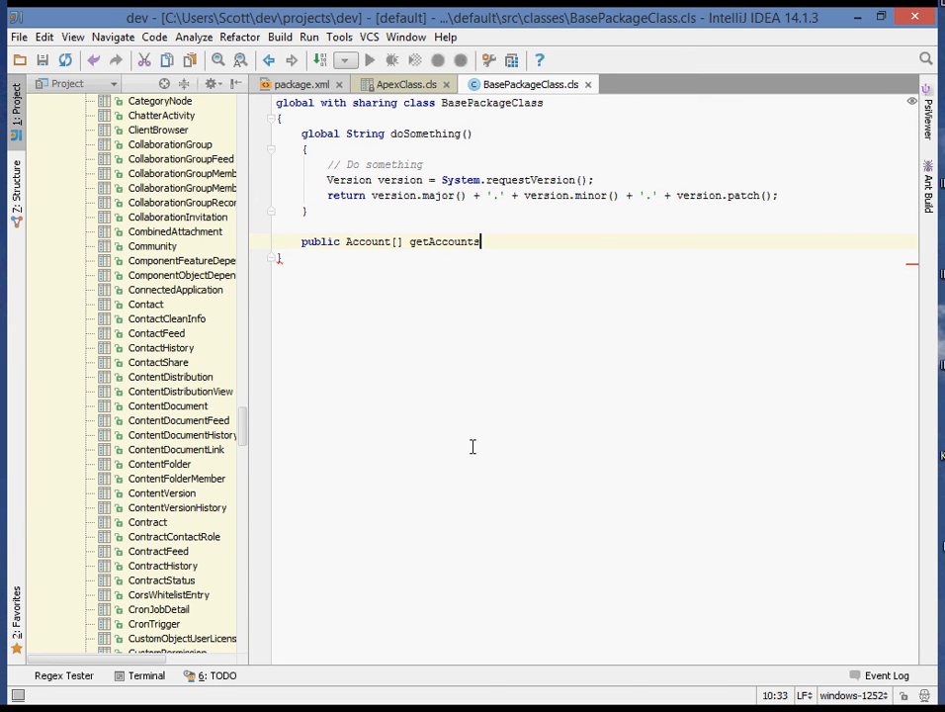